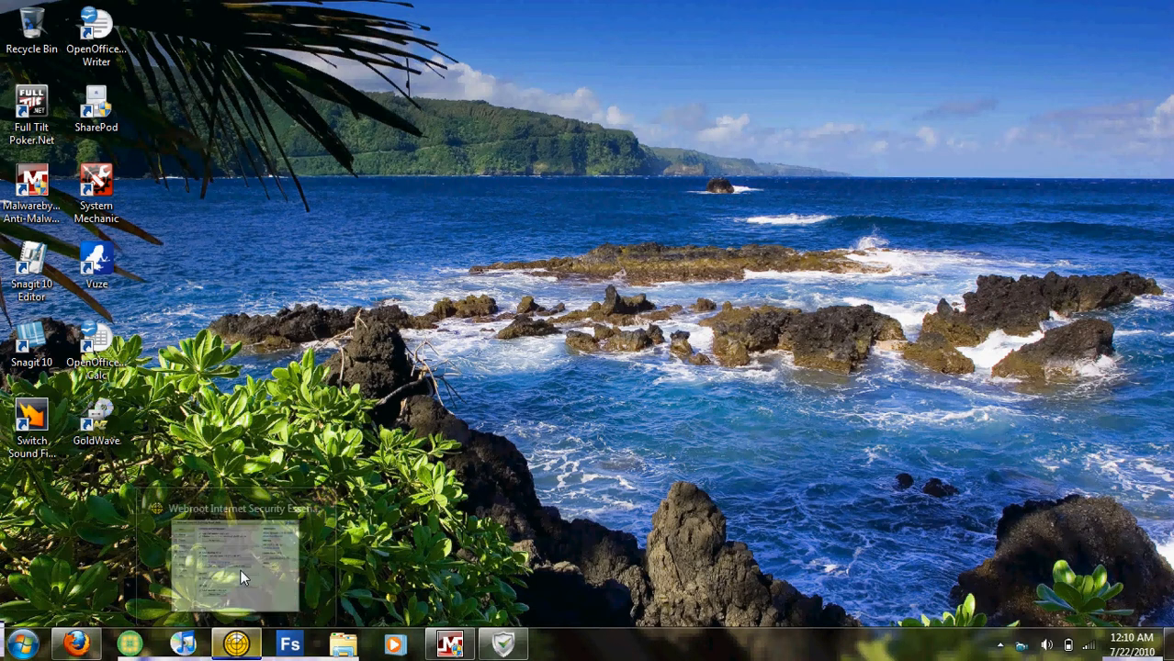
Step: Bring up Webroot's Home overview showing sweep, backup, firewall and cleanup status
left_click(234, 561)
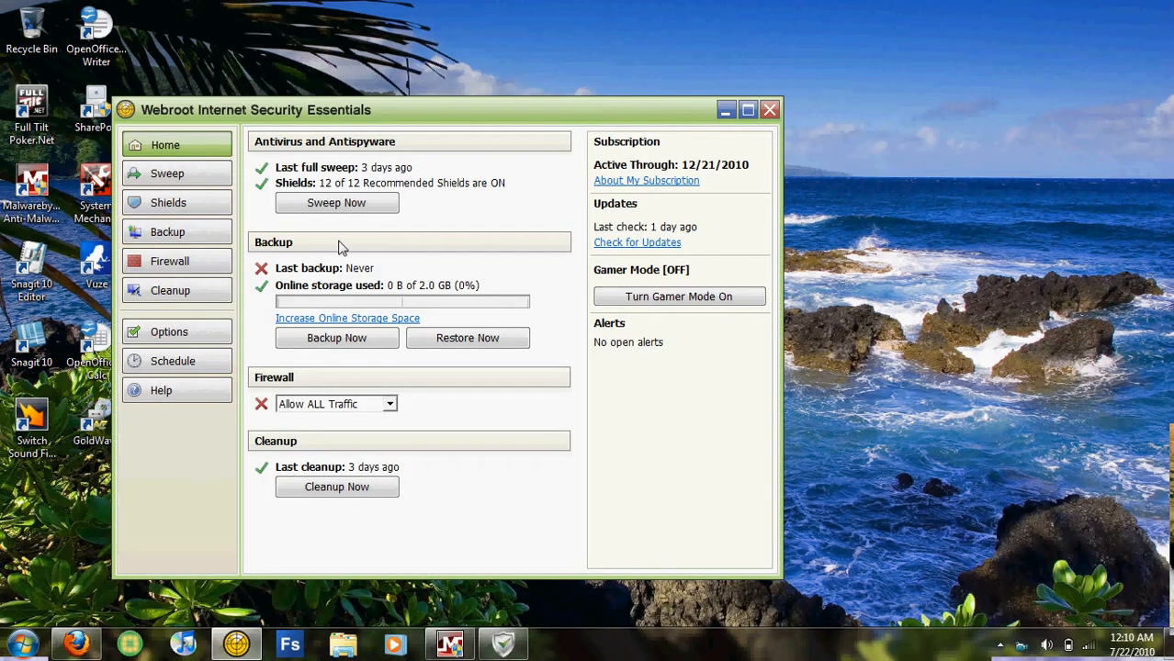
mouse_move(530, 303)
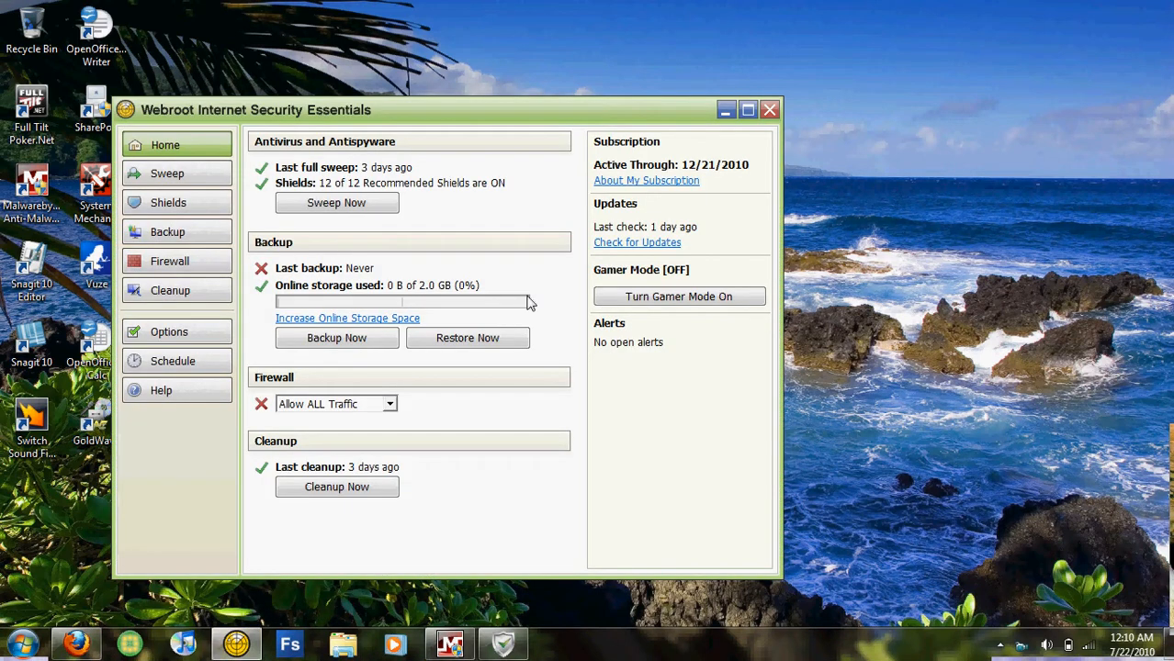
mouse_move(291, 157)
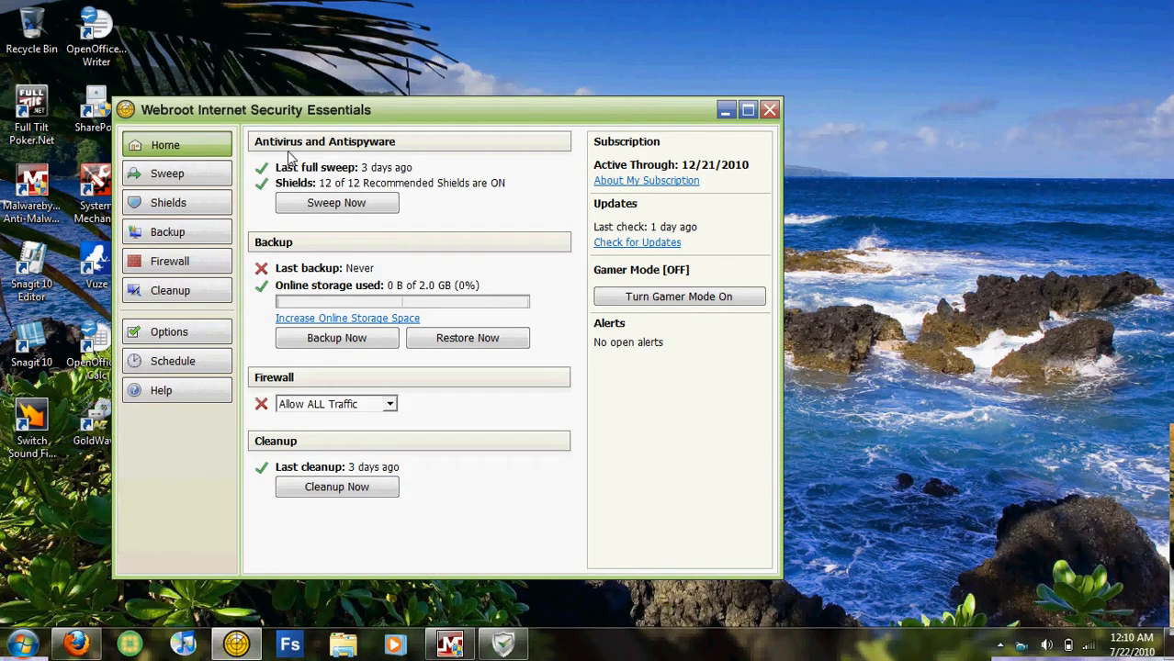
mouse_move(438, 163)
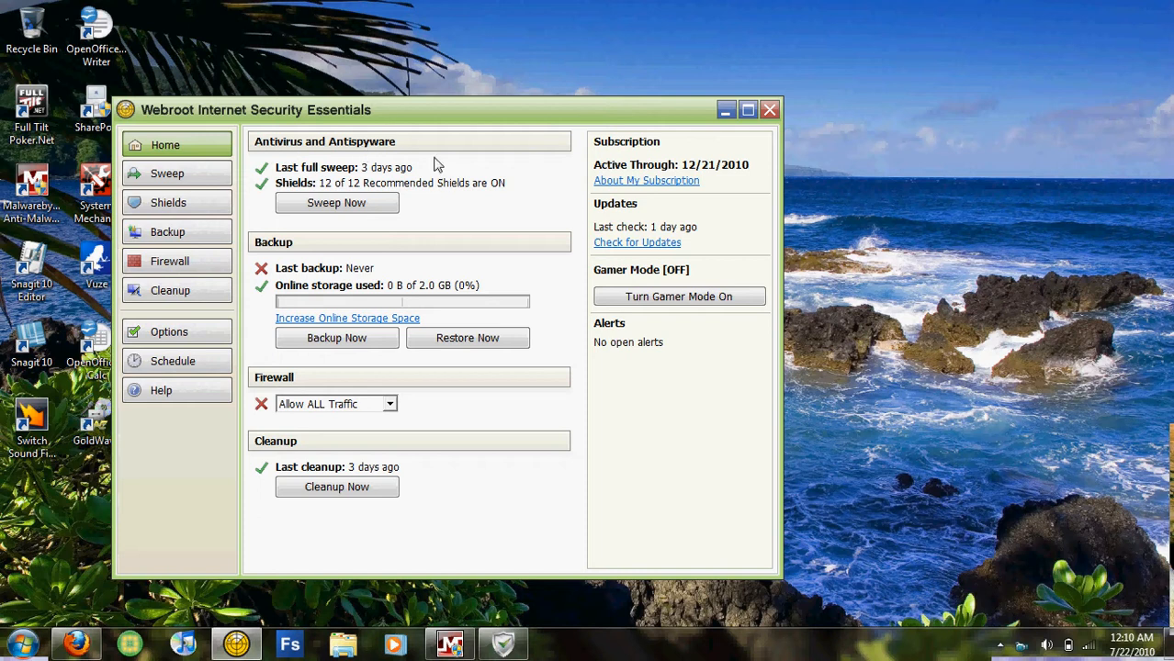
mouse_move(633, 219)
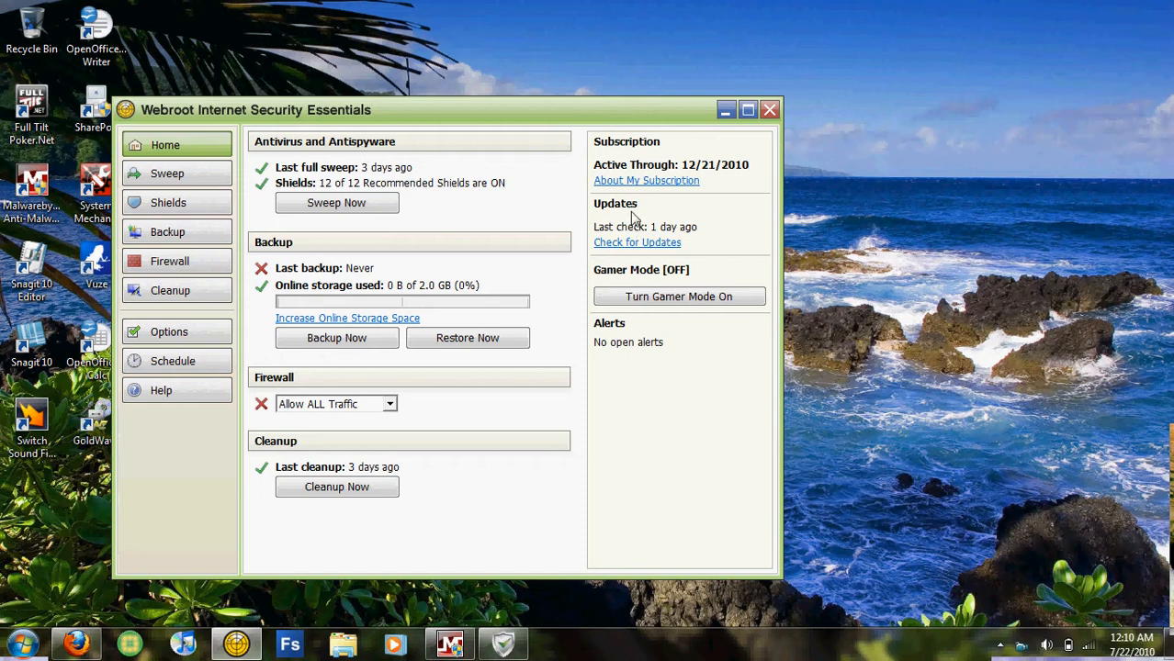
mouse_move(707, 241)
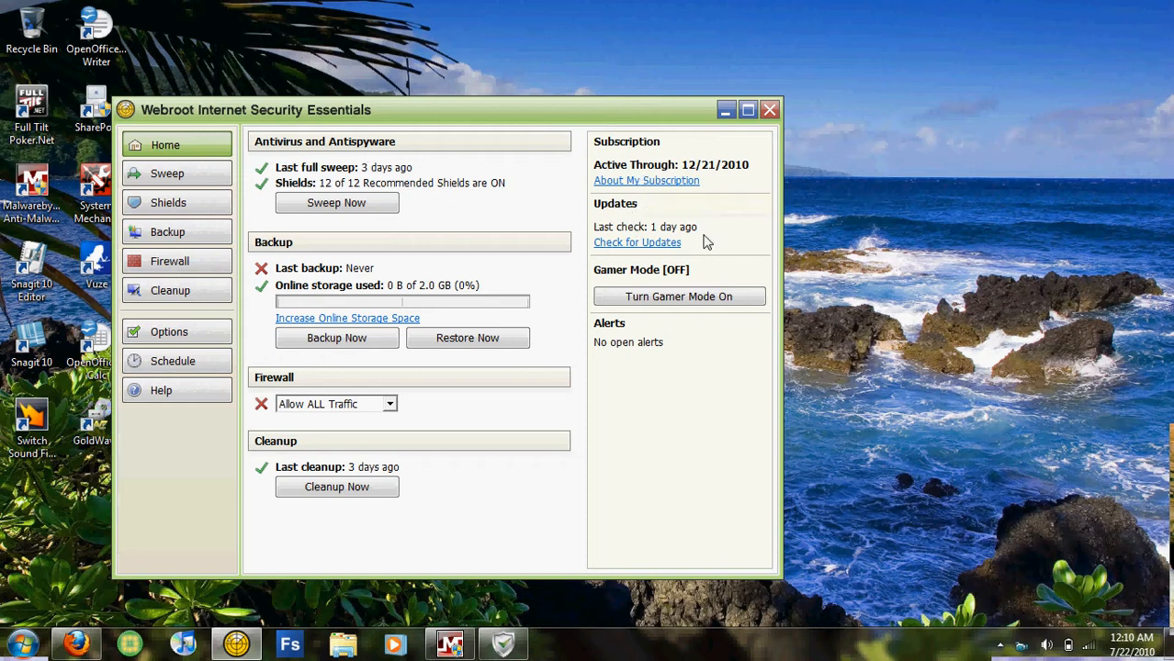
mouse_move(381, 158)
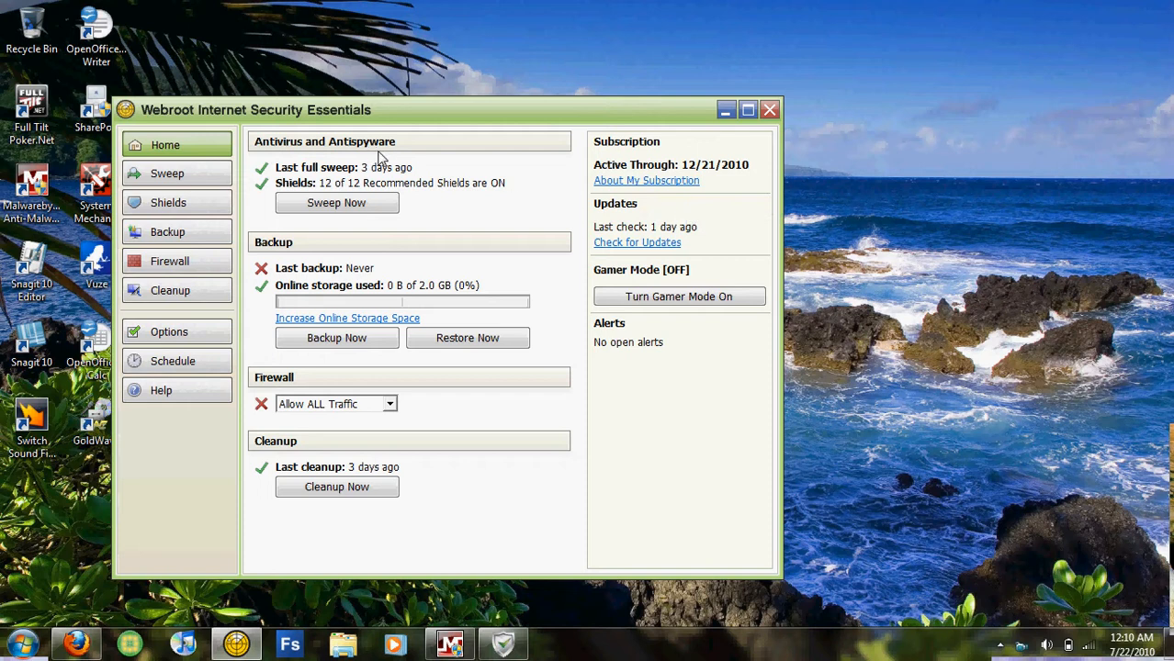
mouse_move(441, 197)
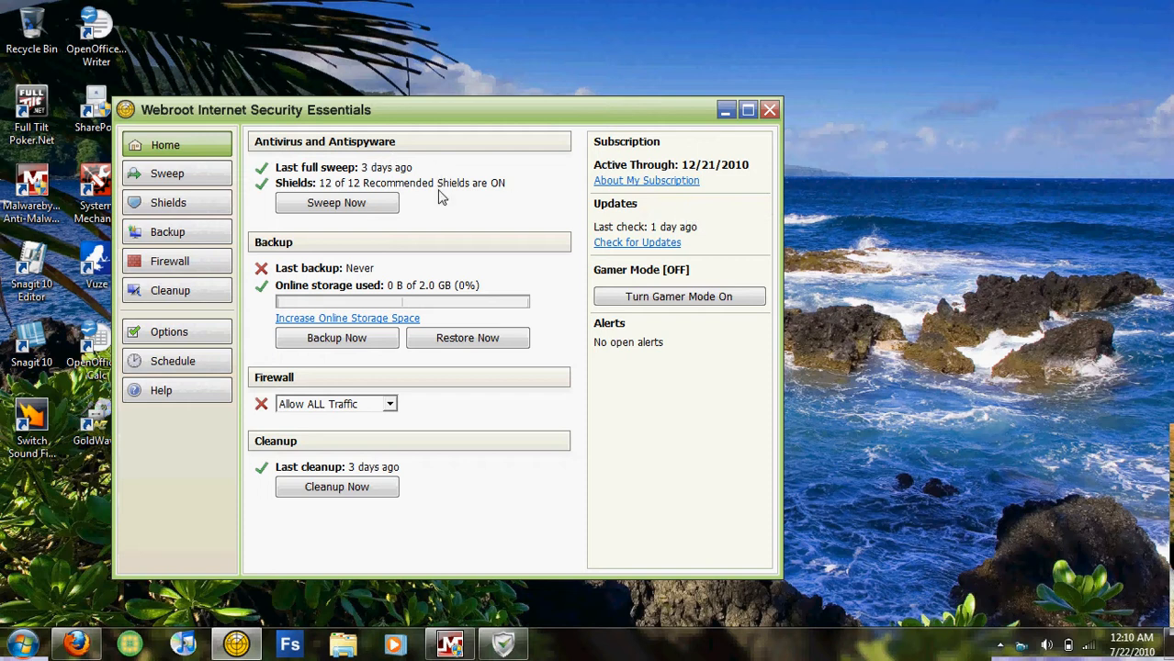
mouse_move(643, 240)
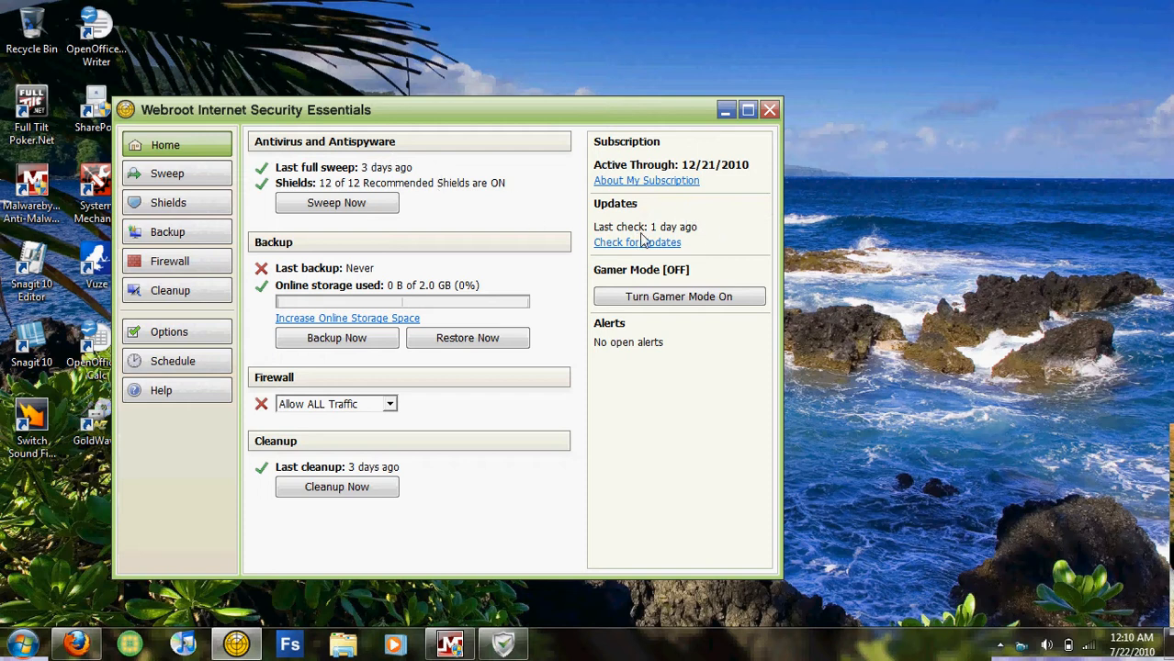
mouse_move(709, 241)
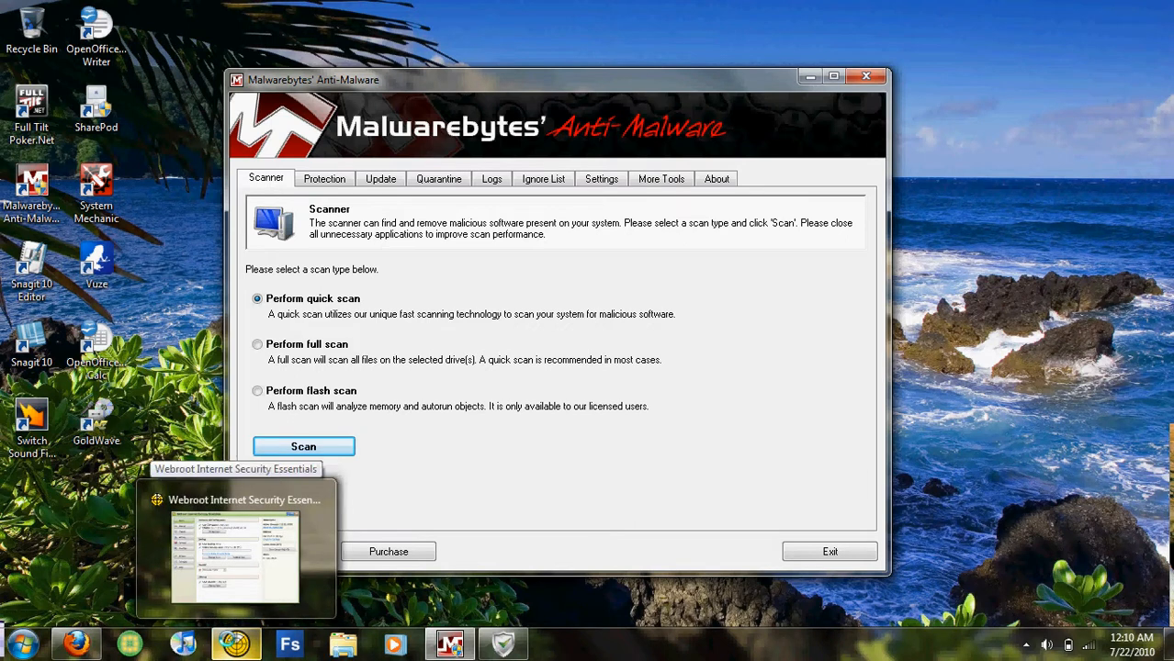
Step: Show Malwarebytes' database info (7/19/2010, version 4328), then bring COMODO Firewall's Summary forward
left_click(236, 548)
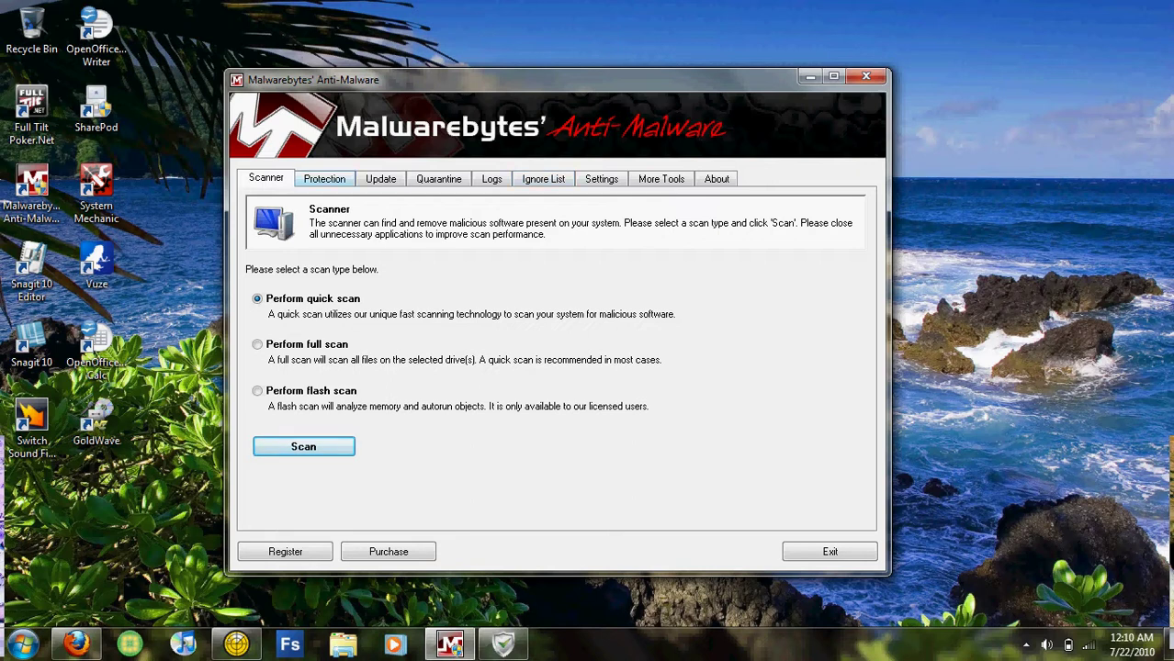
left_click(380, 179)
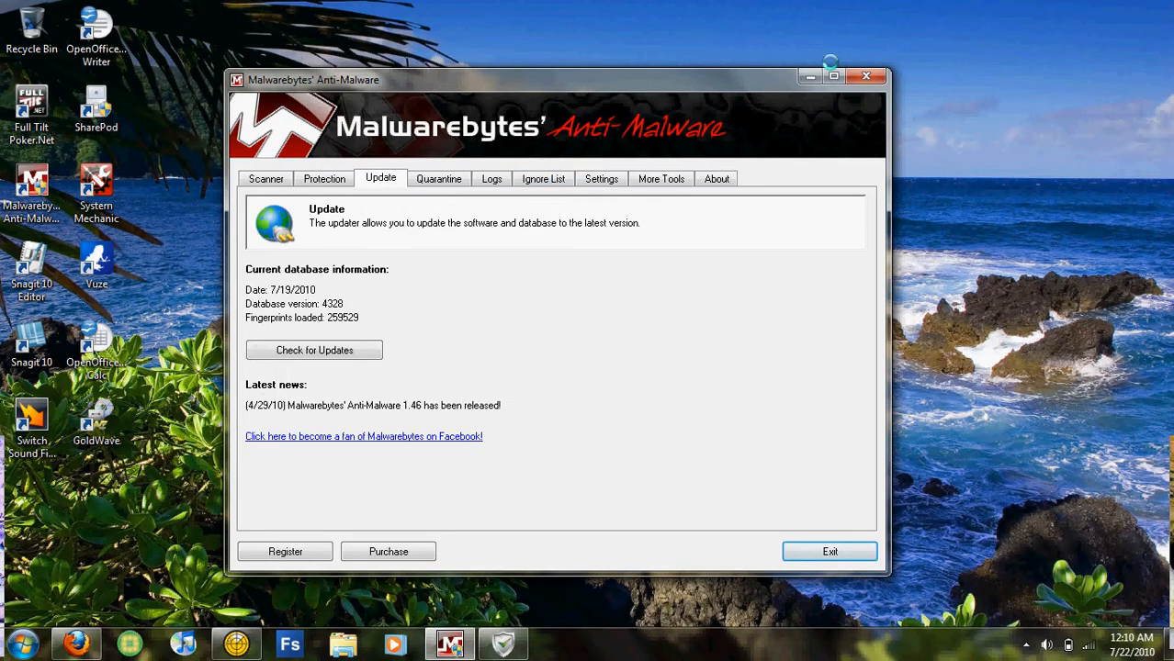
left_click(829, 551)
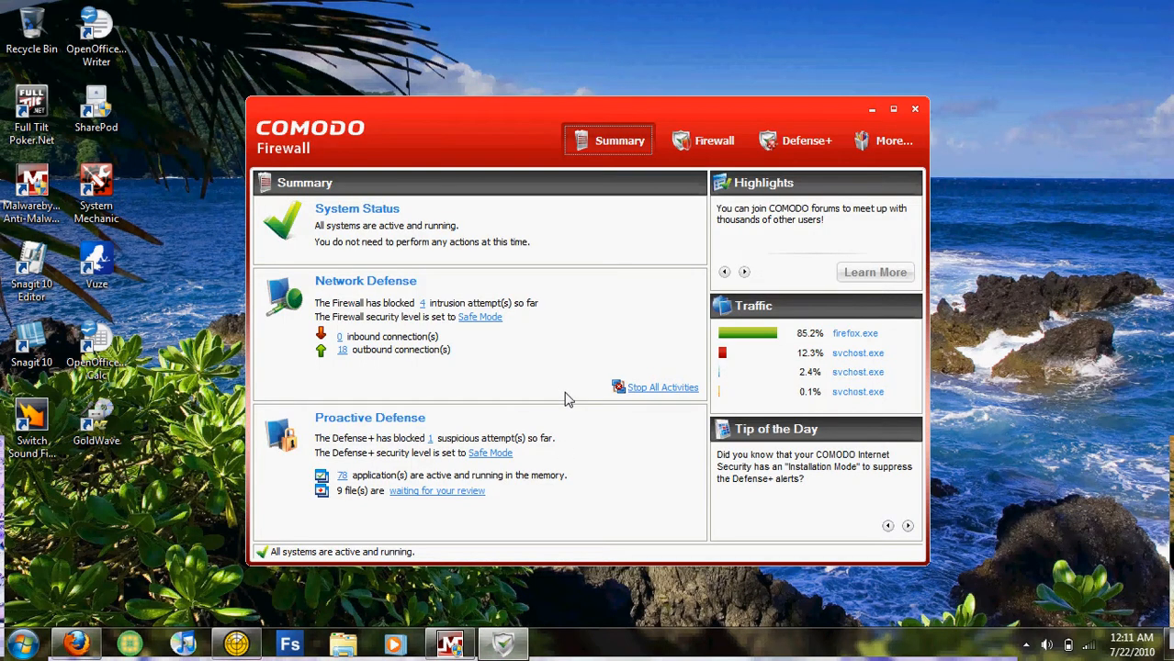
mouse_move(551, 402)
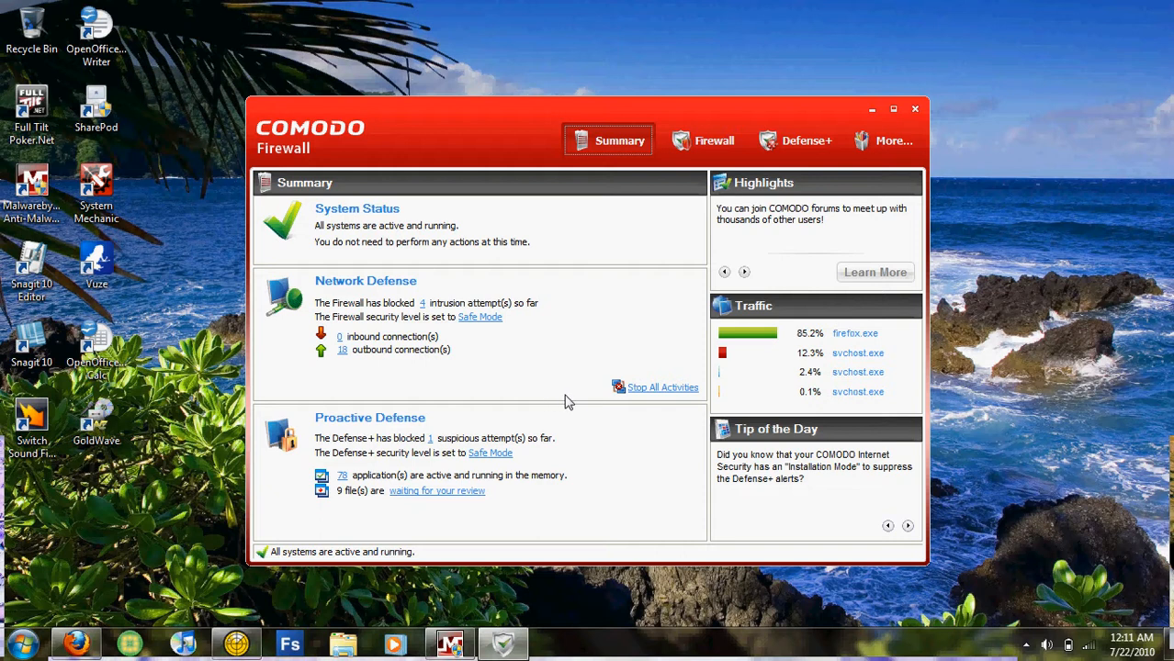
mouse_move(489, 416)
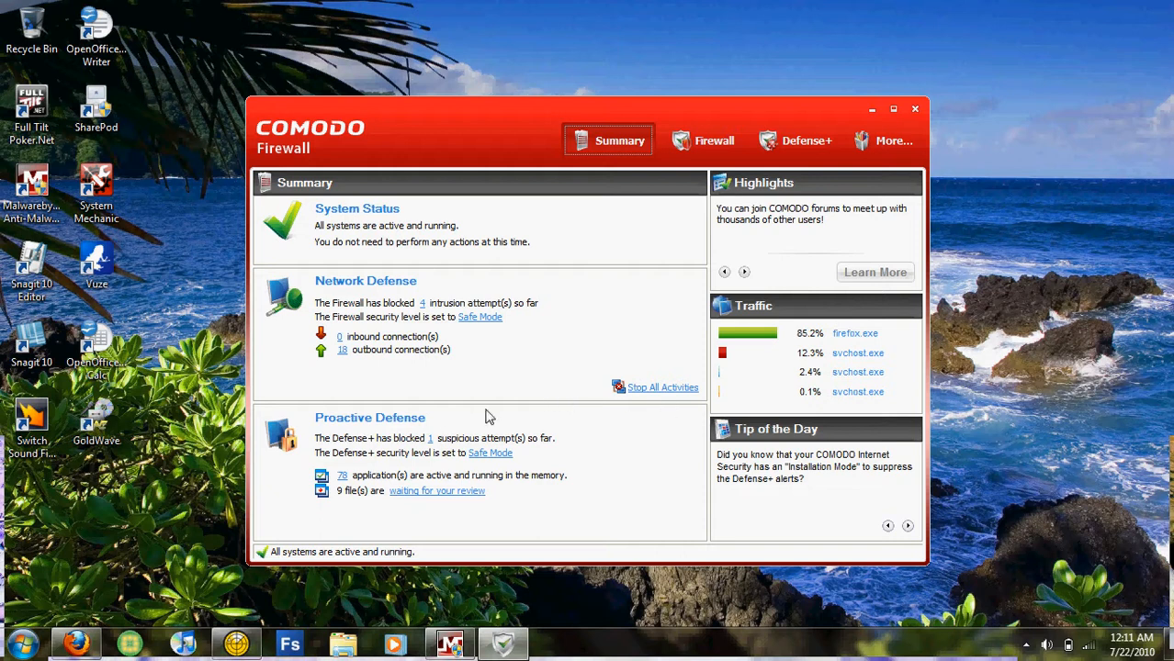
mouse_move(554, 334)
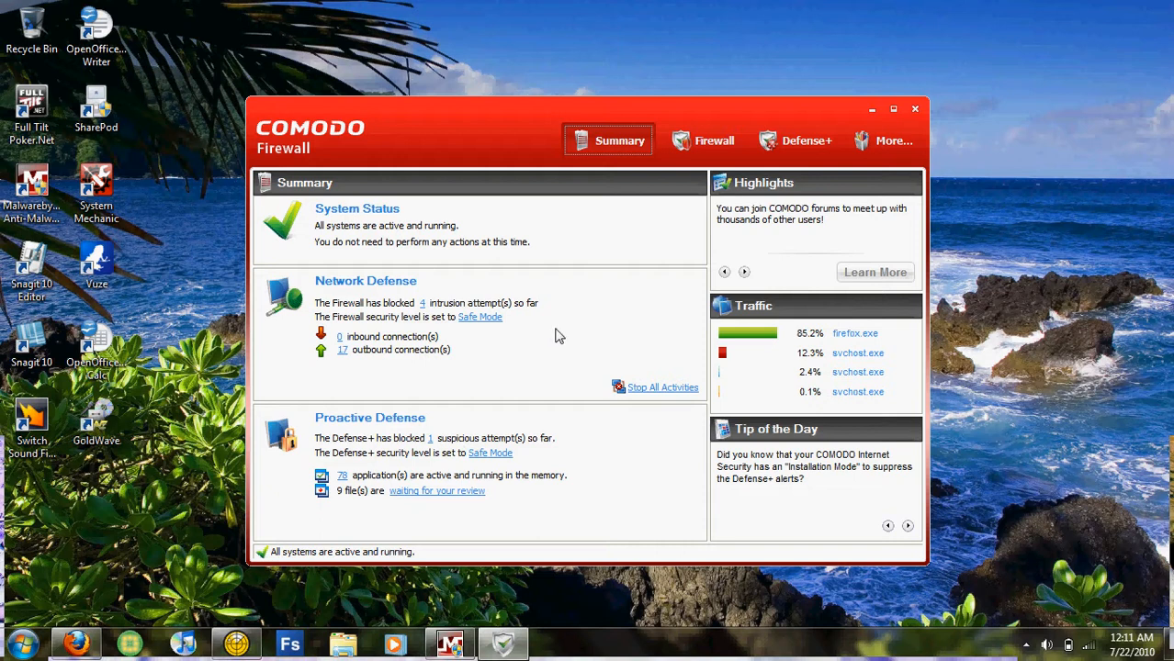
mouse_move(486, 548)
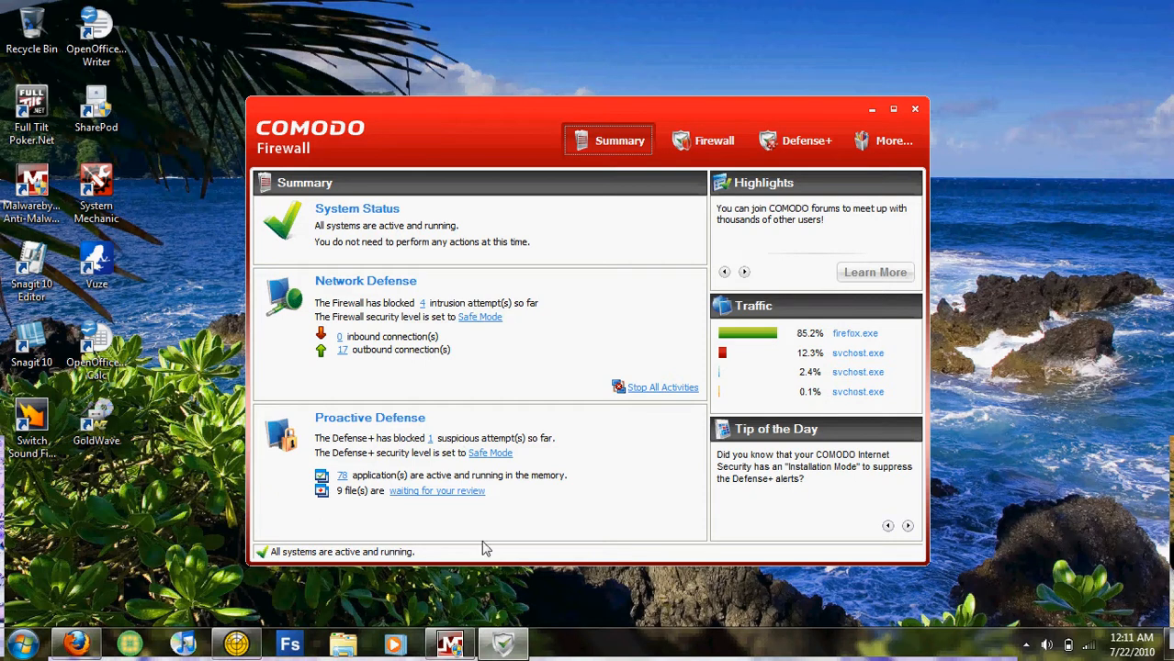
mouse_move(872, 109)
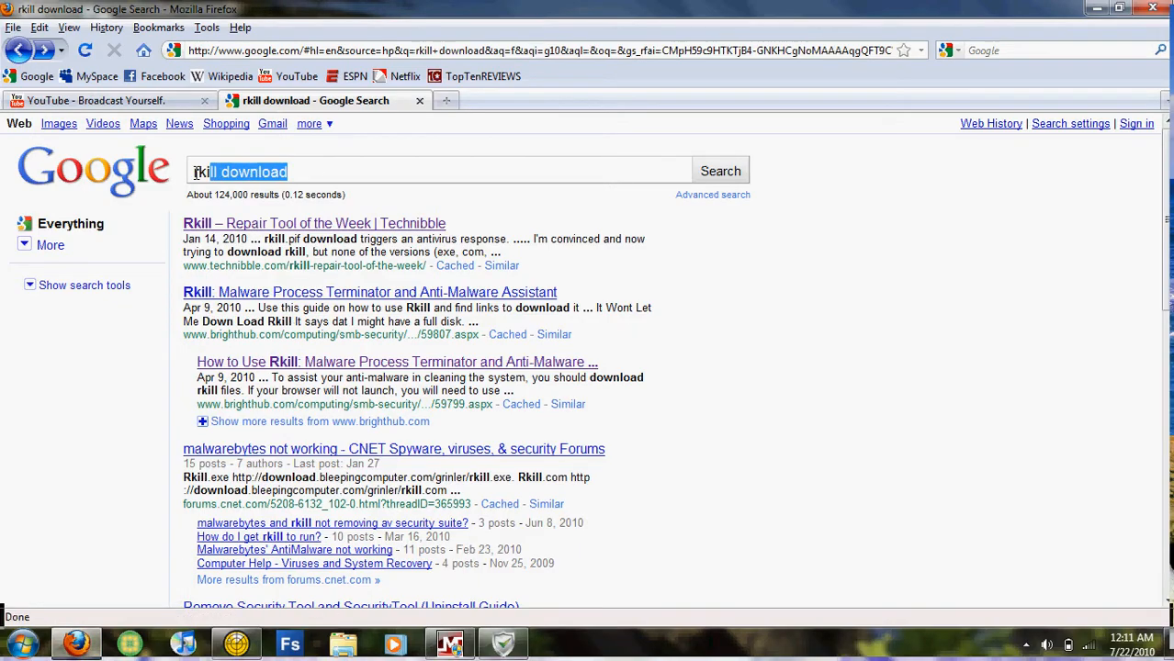
Step: Open the 'Rkill – Repair Tool of the Week | Technibble' result for 'rkill download'
triple_click(239, 171)
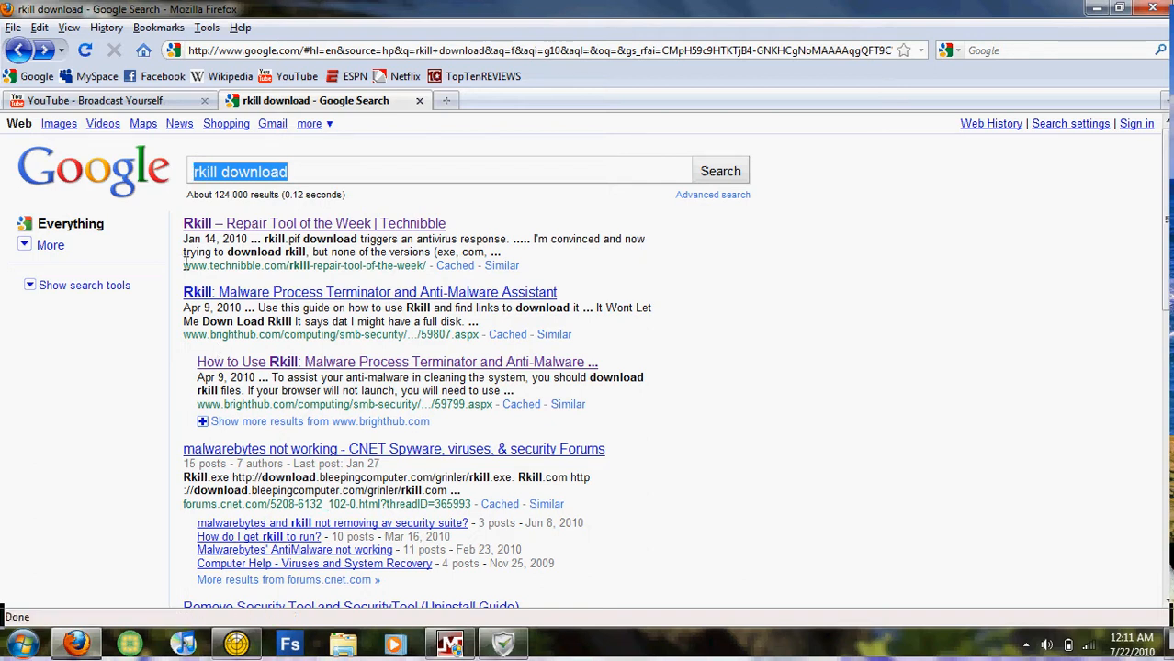
mouse_move(304, 235)
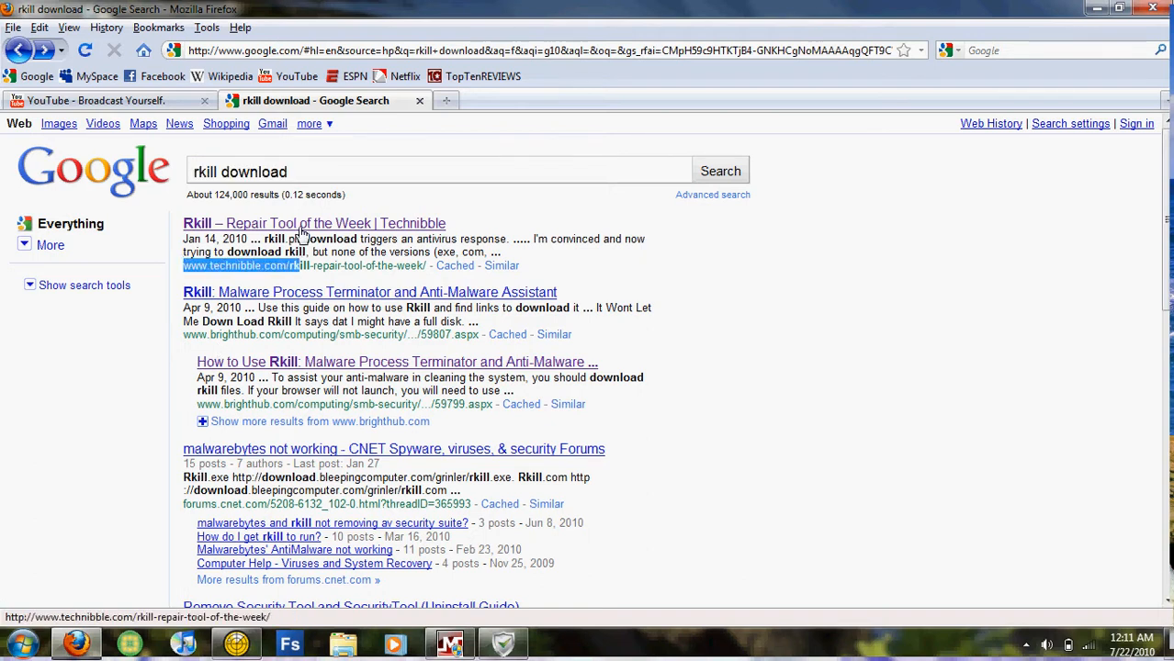
left_click(313, 223)
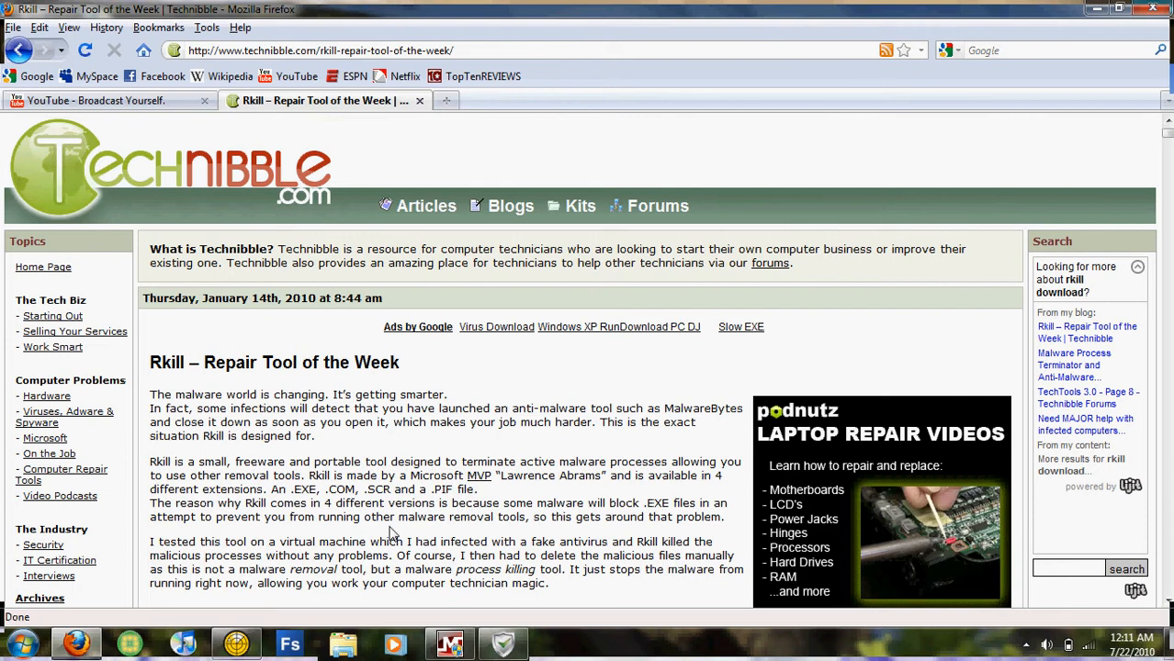
Step: Review Rkill's .exe, .com, .scr and .pif downloads, then minimize Firefox to the desktop
scroll("down", 3)
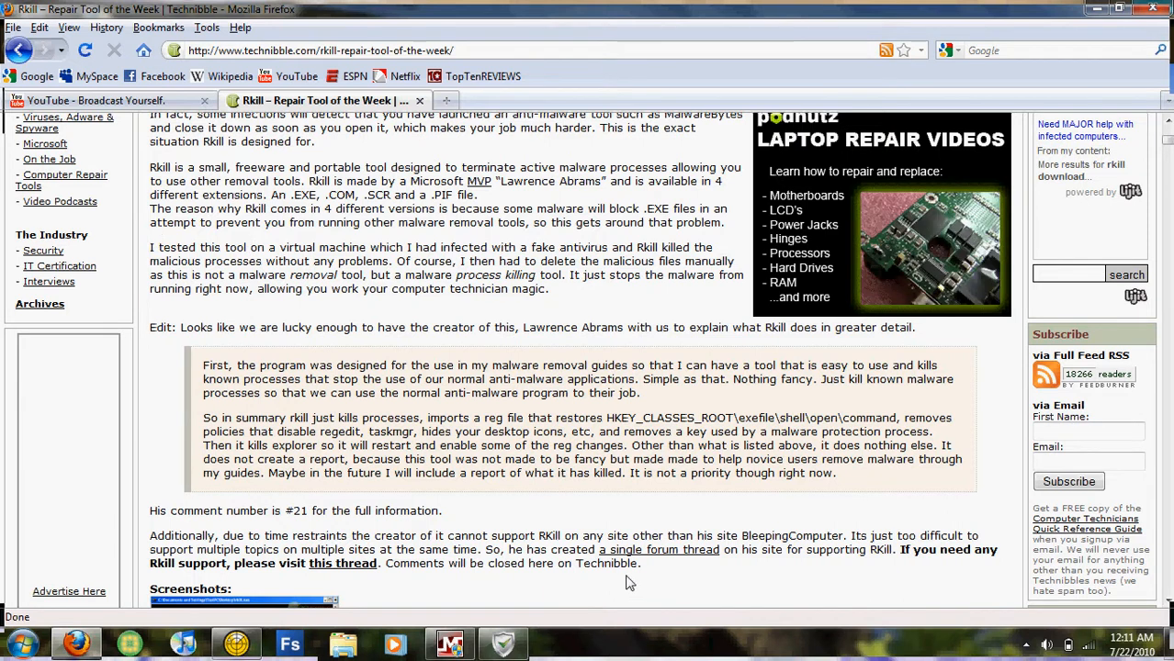
scroll("down", 3)
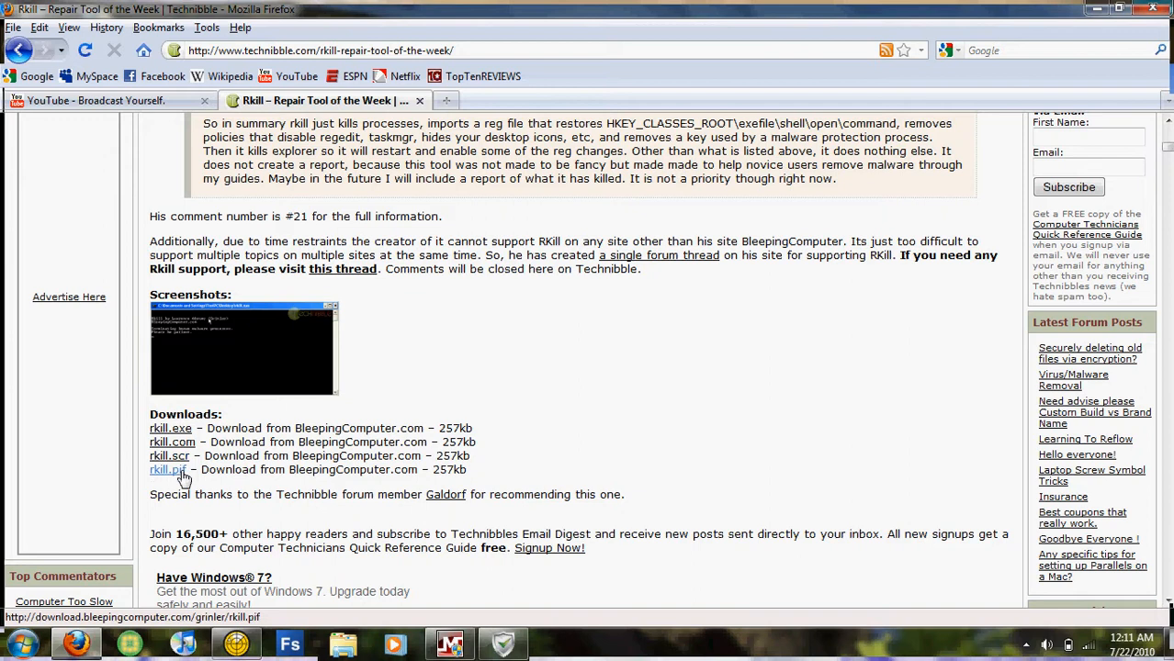
mouse_move(171, 428)
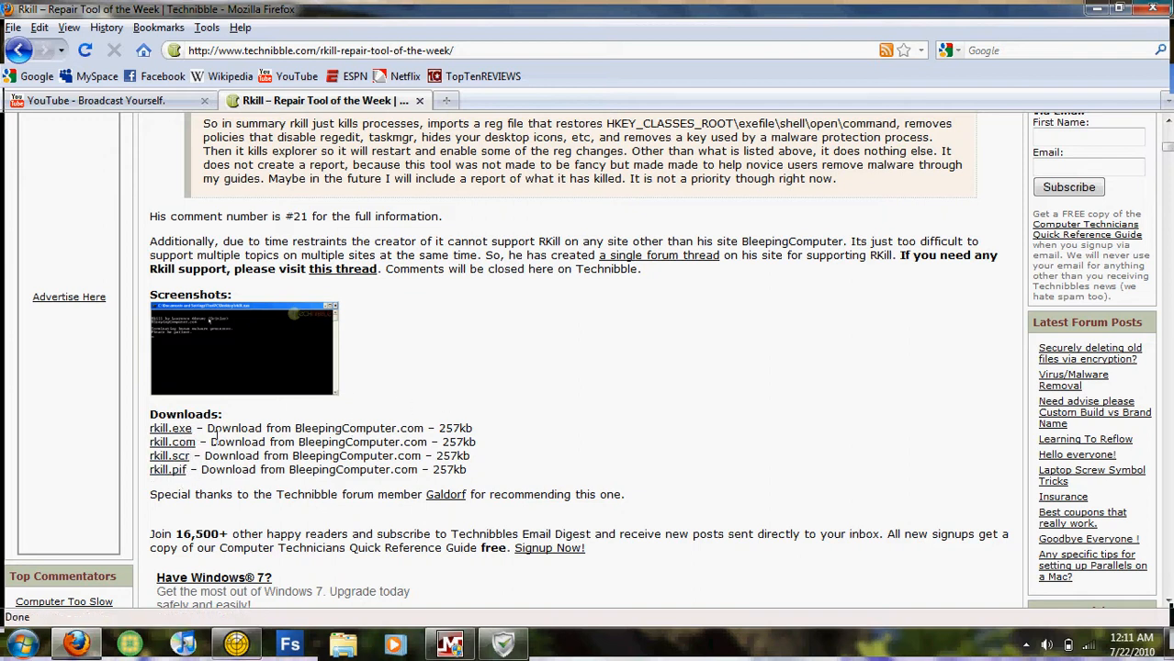
mouse_move(169, 455)
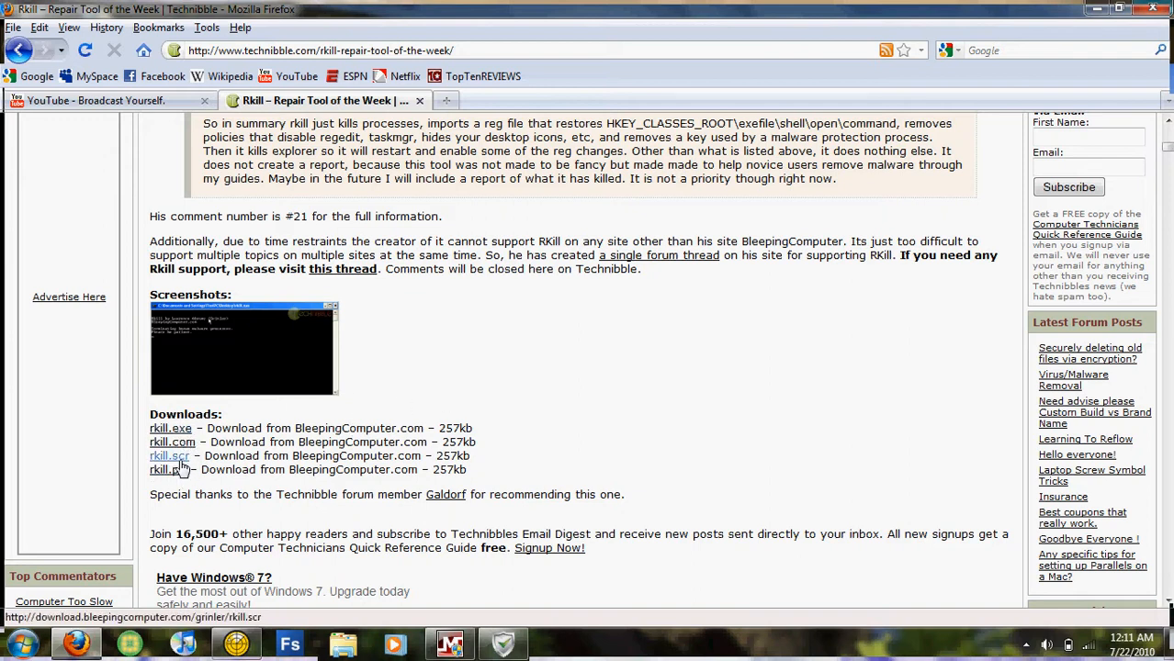
left_click(167, 470)
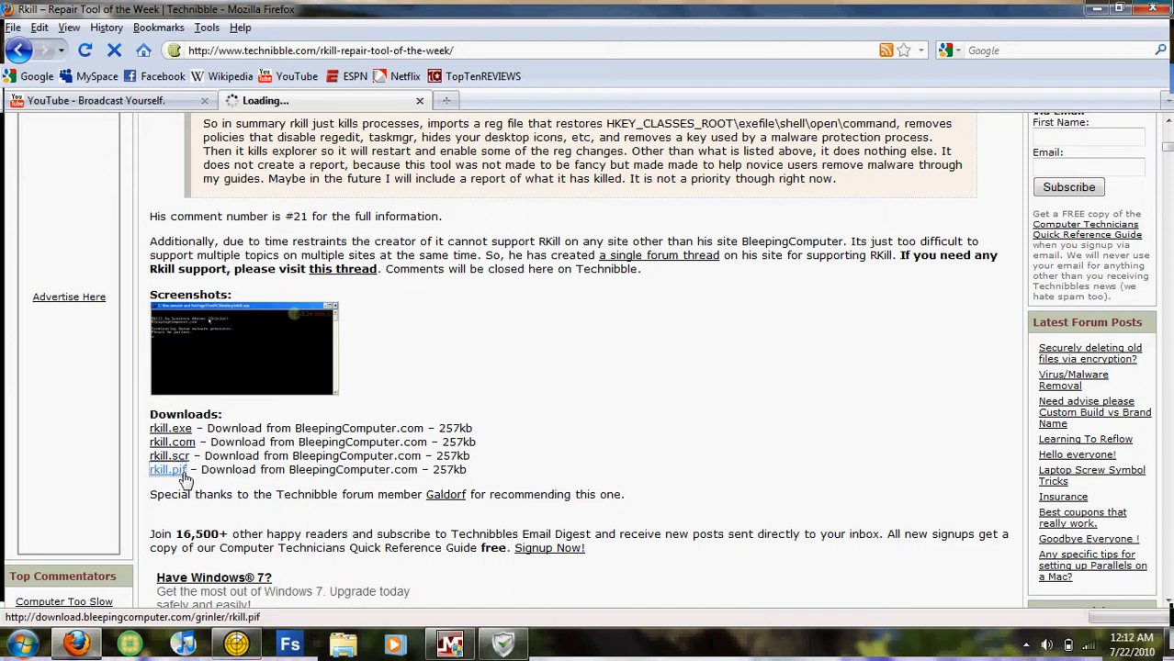
left_click(168, 469)
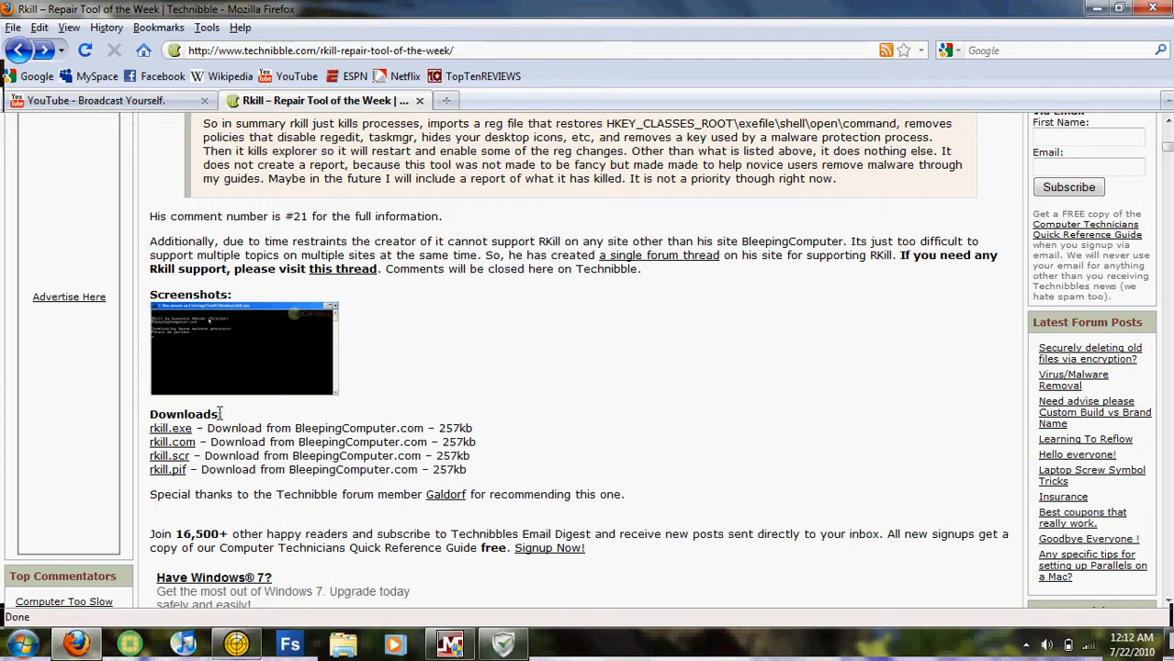
mouse_move(171, 429)
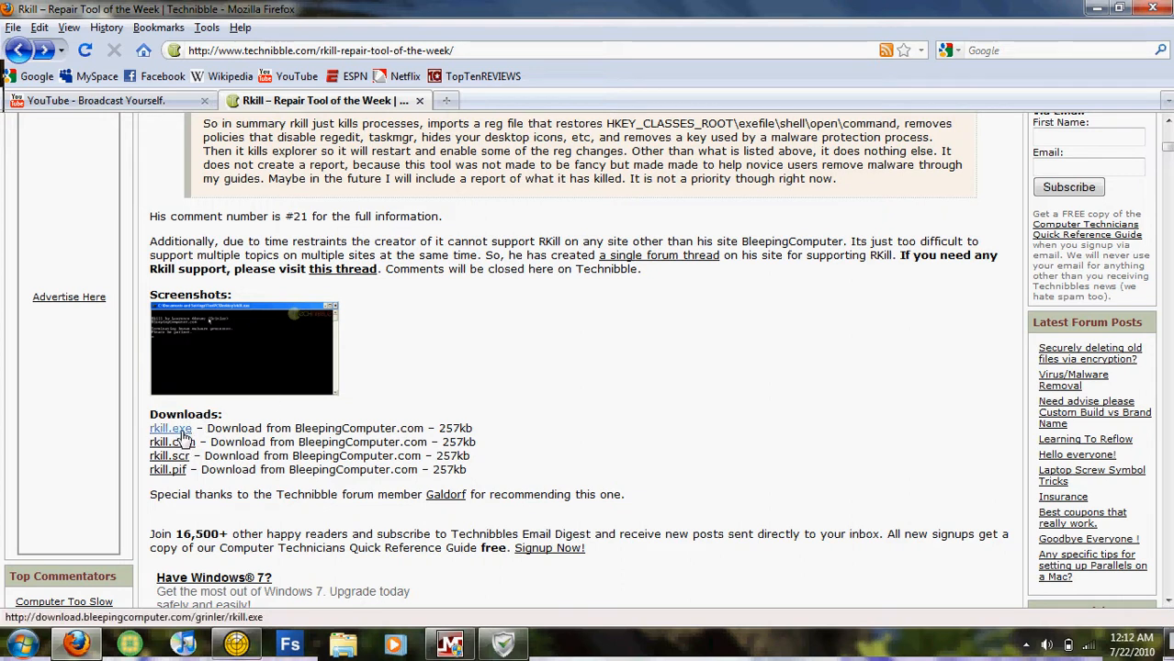
mouse_move(804, 328)
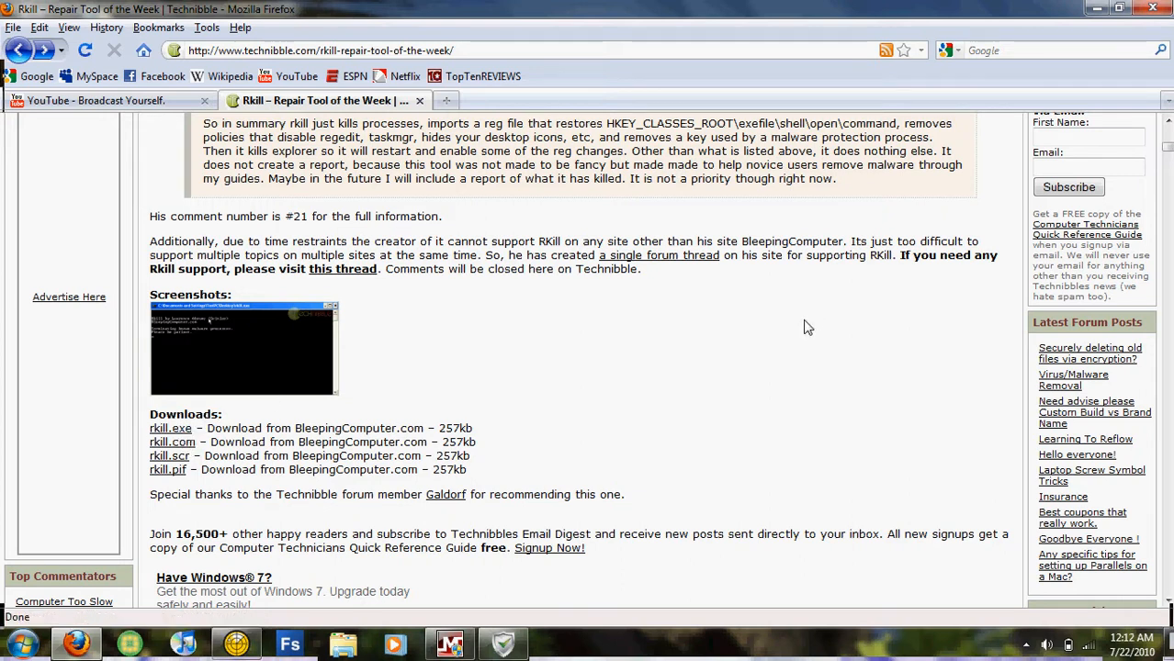
mouse_move(169, 456)
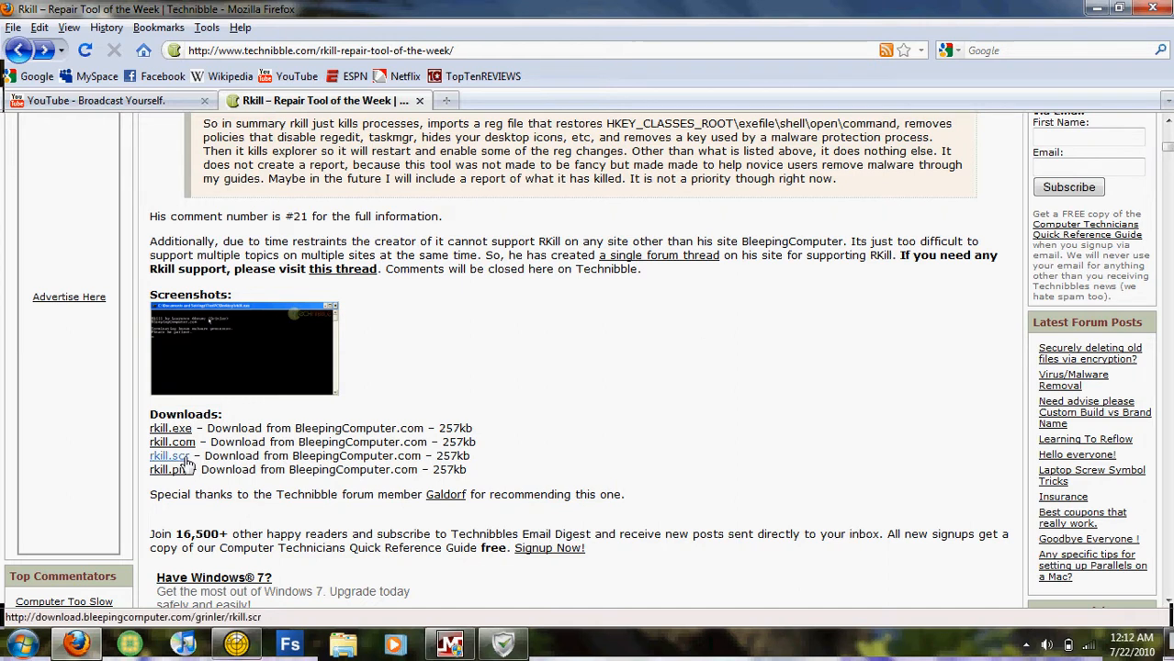
mouse_move(181, 443)
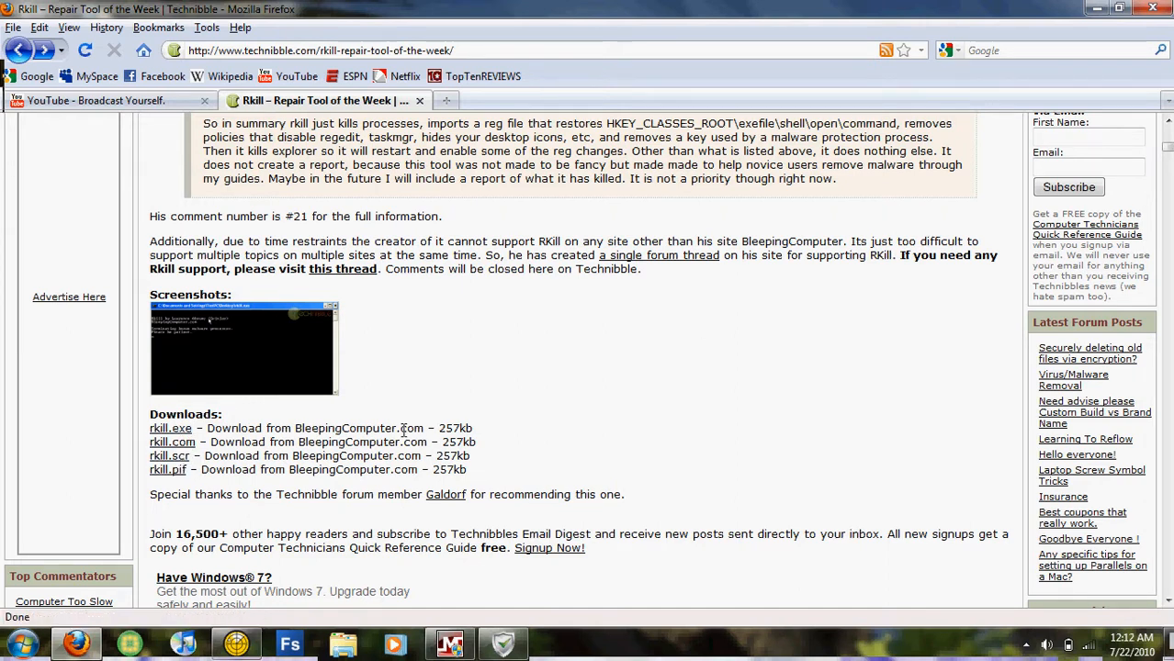
scroll("up", 3)
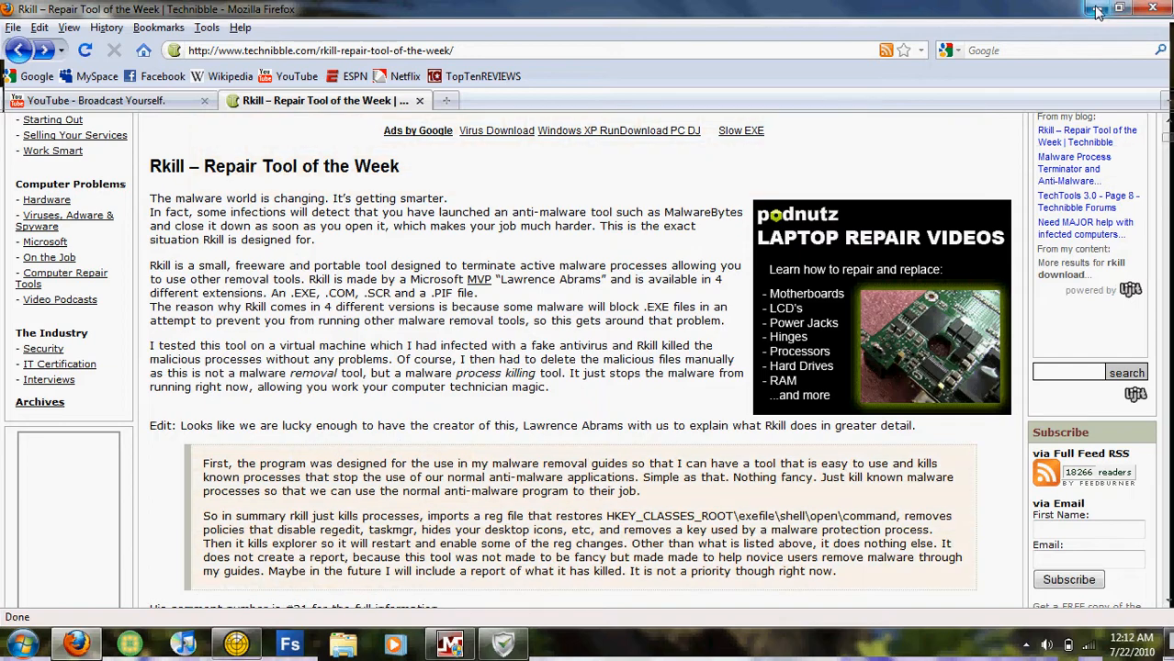
left_click(1119, 9)
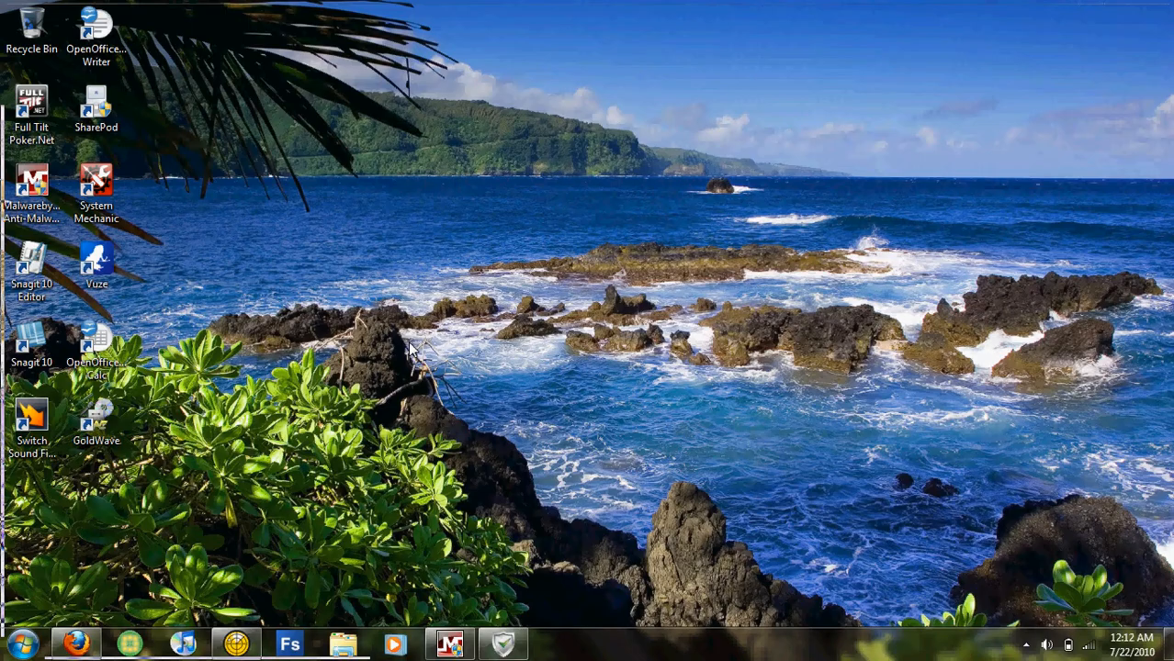